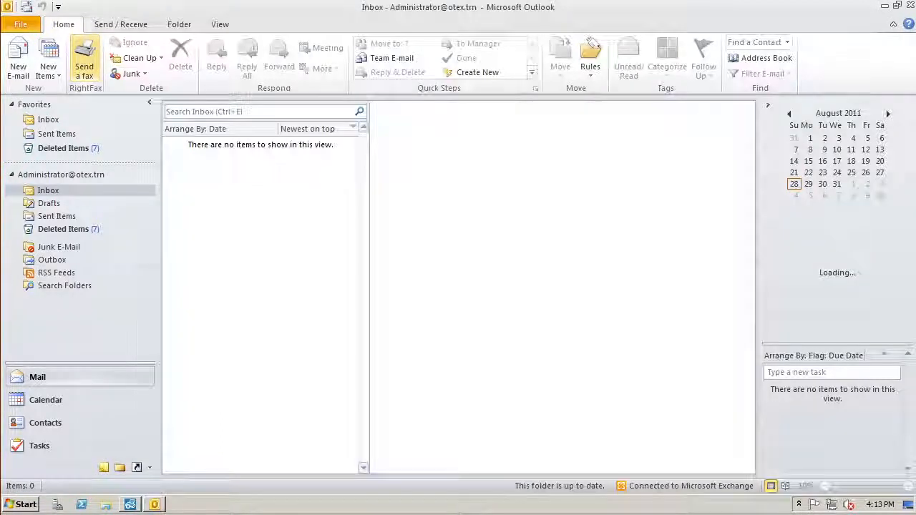
{"action": "left_click", "coordinate": [84, 60]}
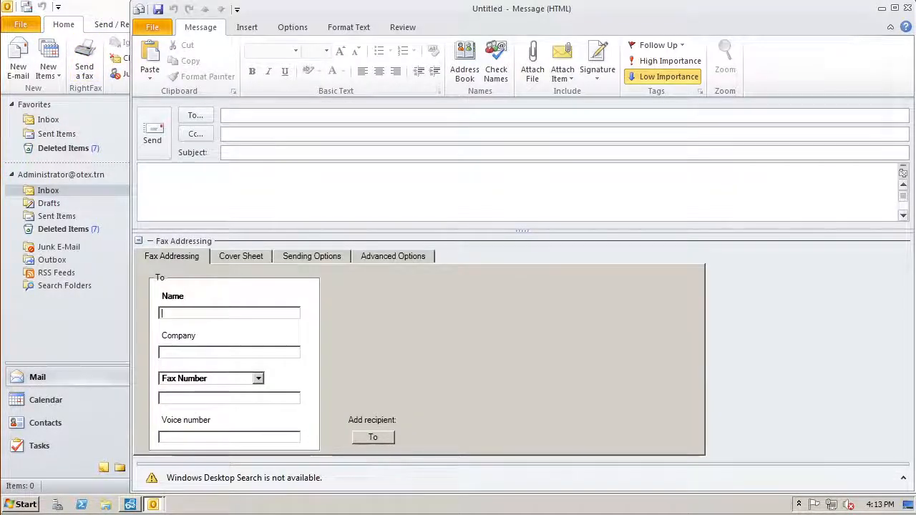
{"action": "type", "text": "matt williams"}
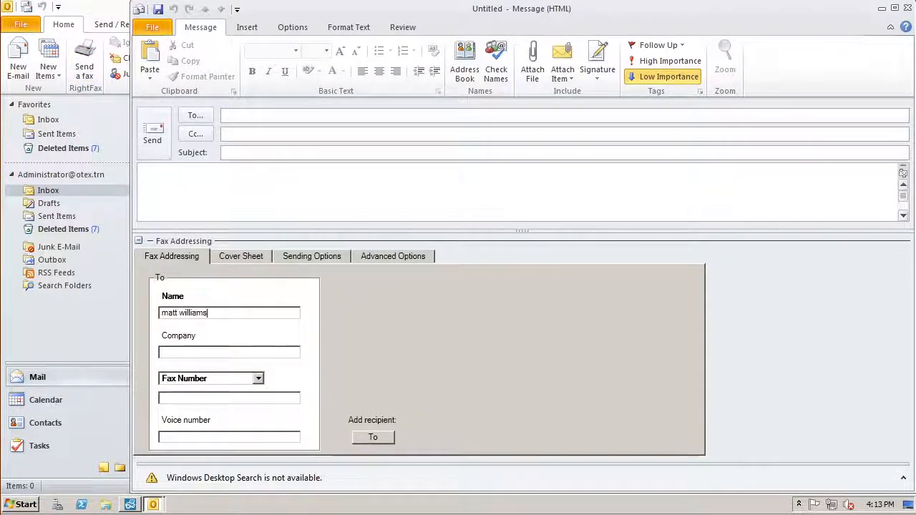
{"action": "type", "text": "opentext"}
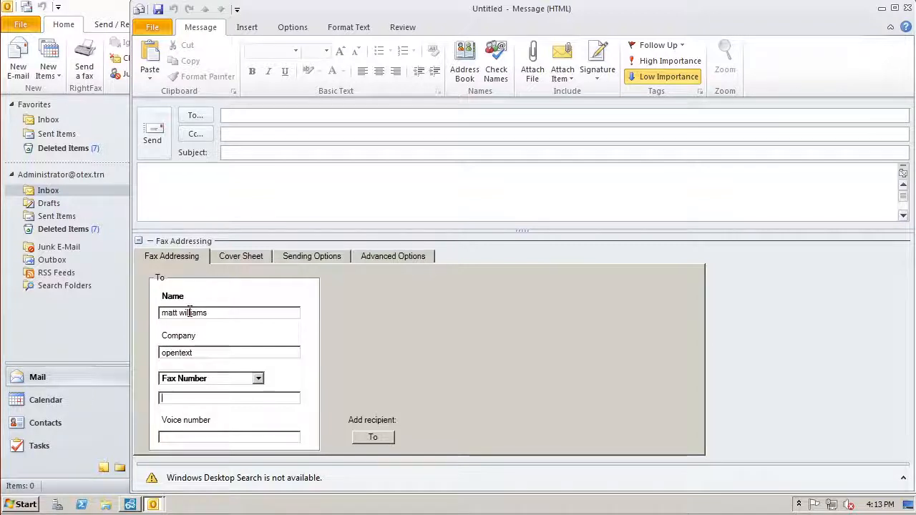
{"action": "type", "text": "232423424/CO=opentext"}
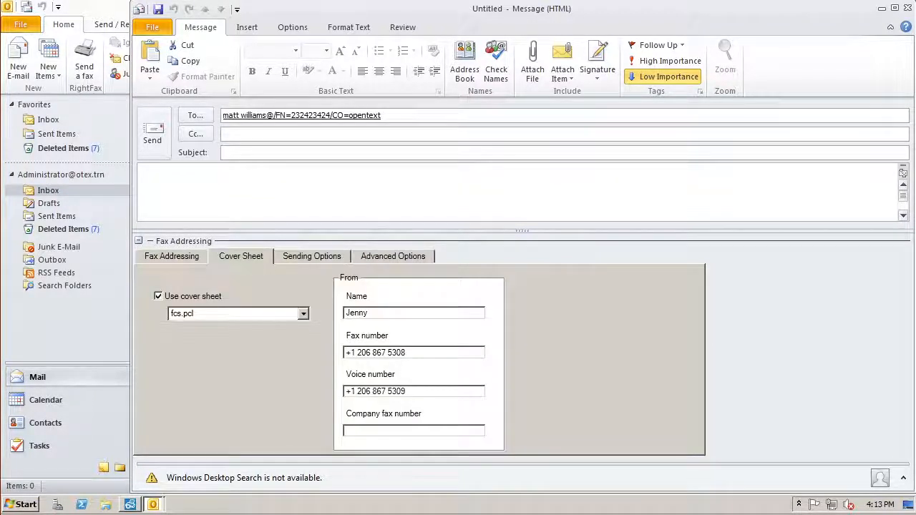
Review the advanced fax options and enter the subject 'This is the coversheet note'
{"action": "left_click", "coordinate": [392, 257]}
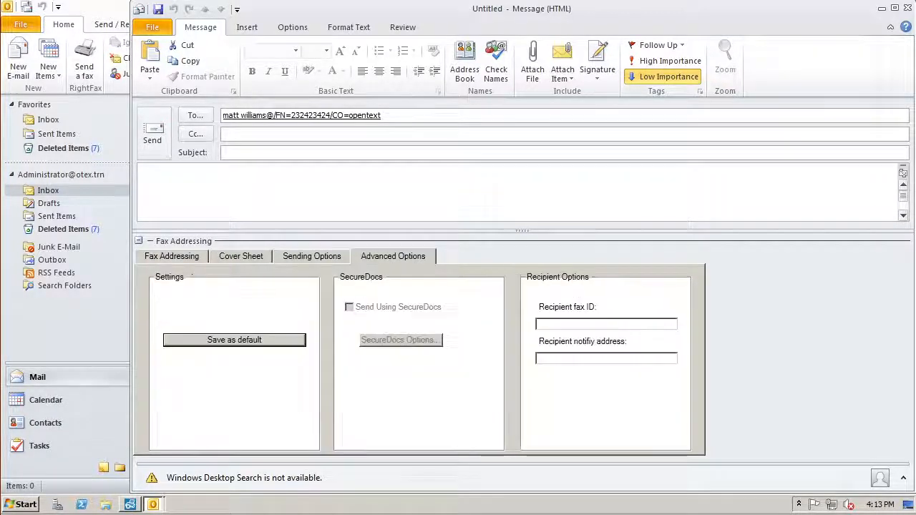
{"action": "type", "text": "T"}
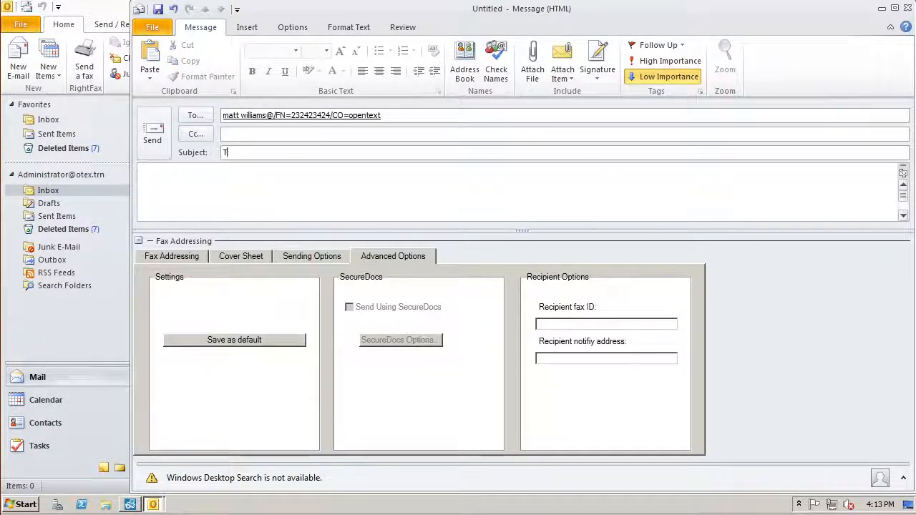
{"action": "type", "text": "his is the"}
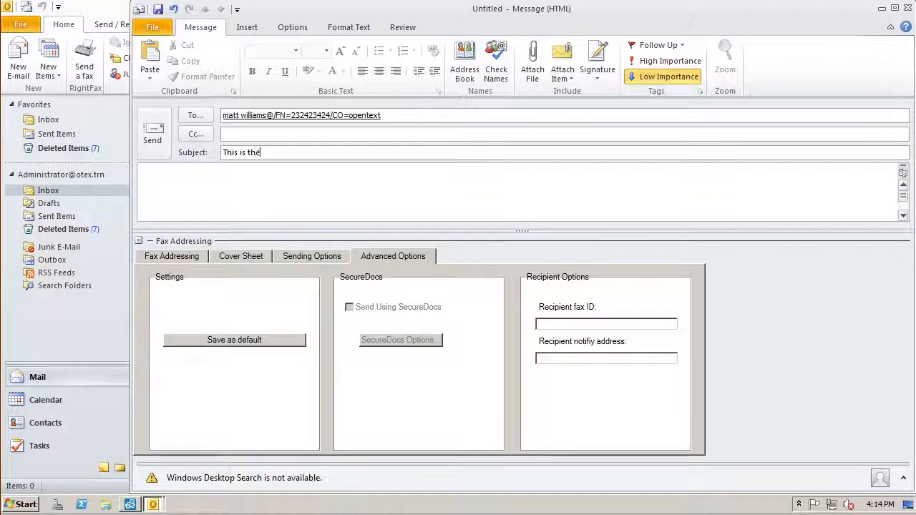
{"action": "type", "text": "coversheet note"}
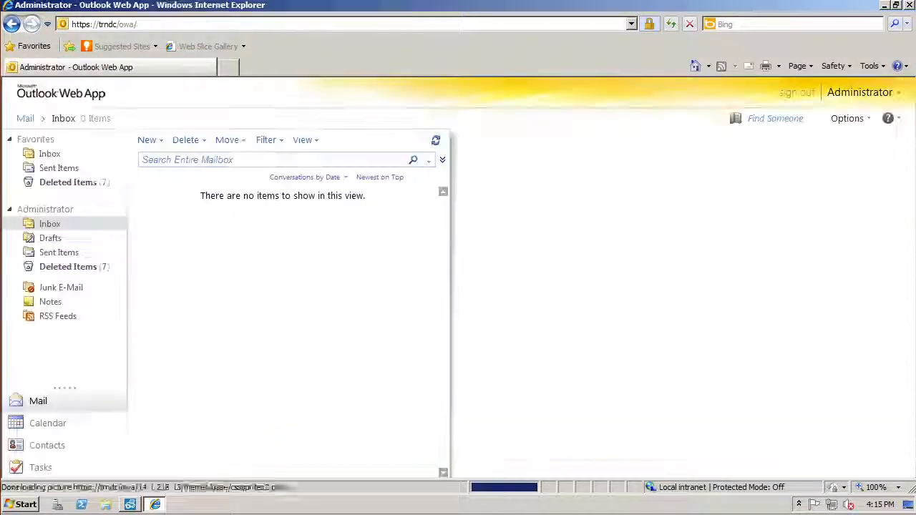
Create and save the contact John Smith at OpenText, then return to the mail inbox
{"action": "left_click", "coordinate": [46, 445]}
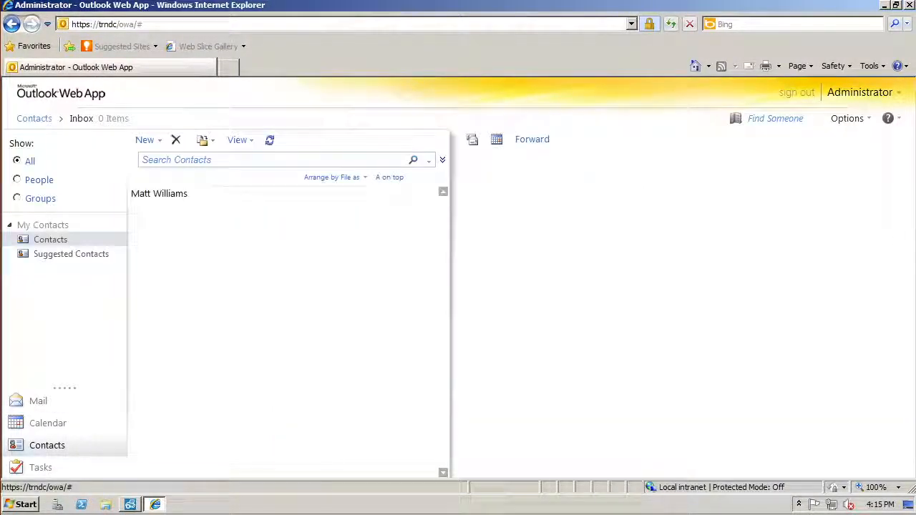
{"action": "left_click", "coordinate": [159, 194]}
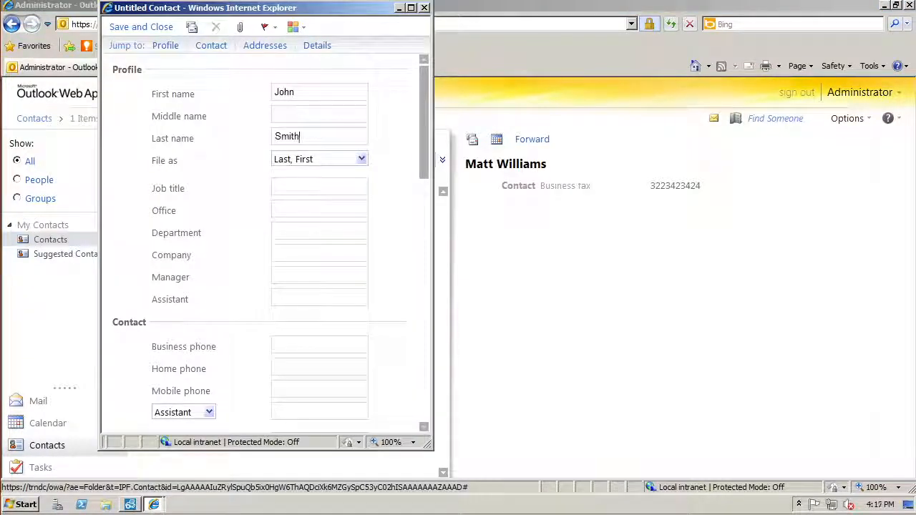
{"action": "type", "text": "OpenText"}
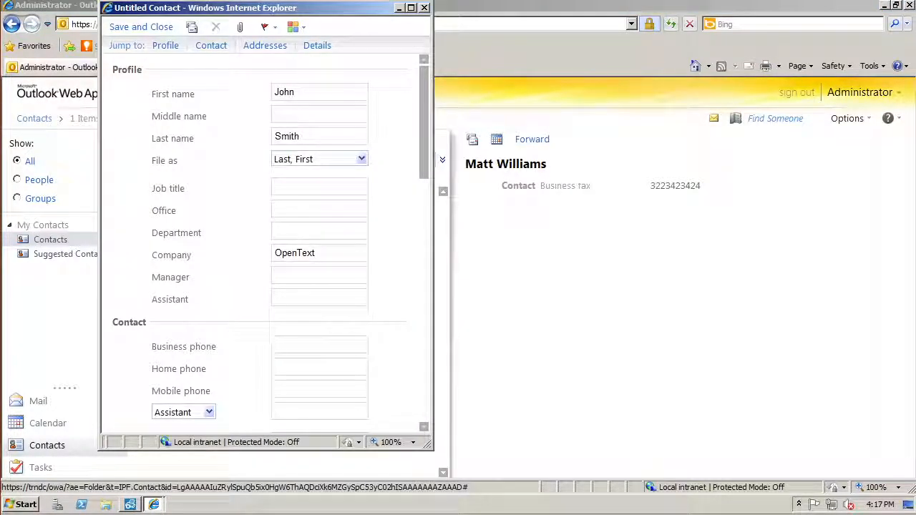
{"action": "left_click", "coordinate": [209, 412]}
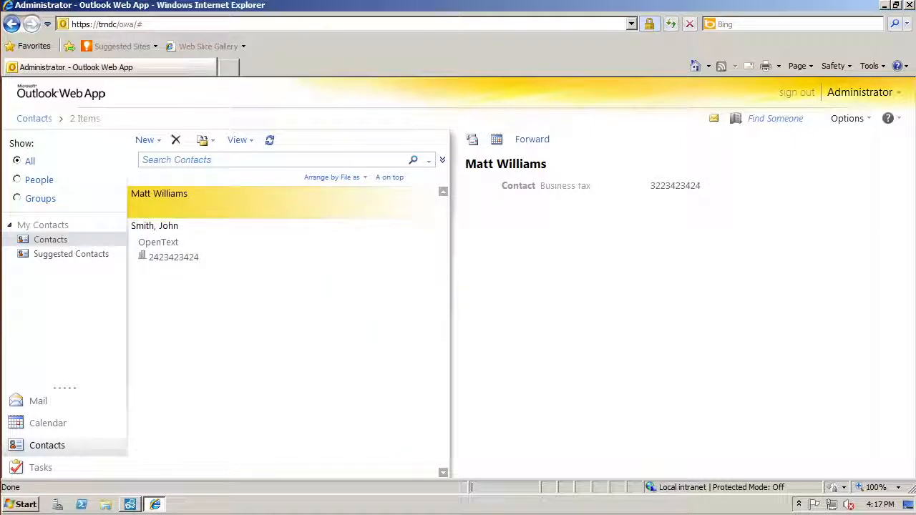
{"action": "left_click", "coordinate": [38, 400]}
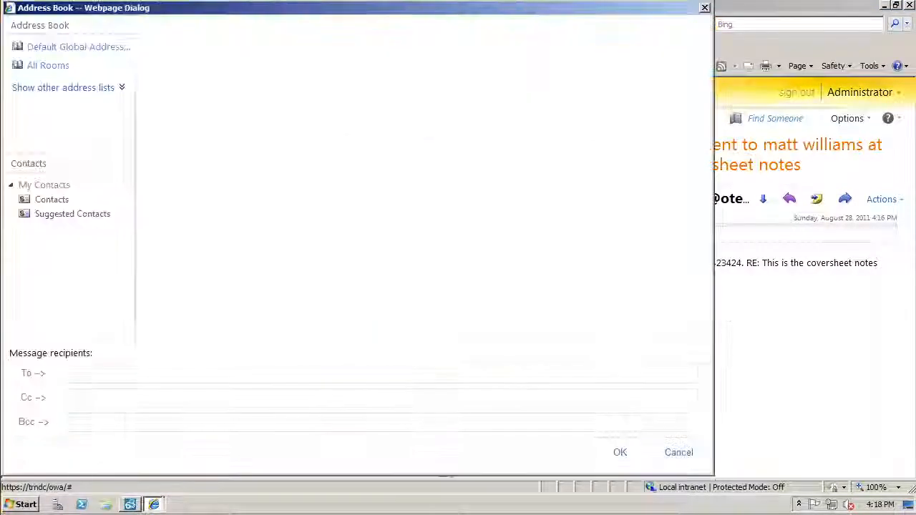
{"action": "left_click", "coordinate": [52, 199]}
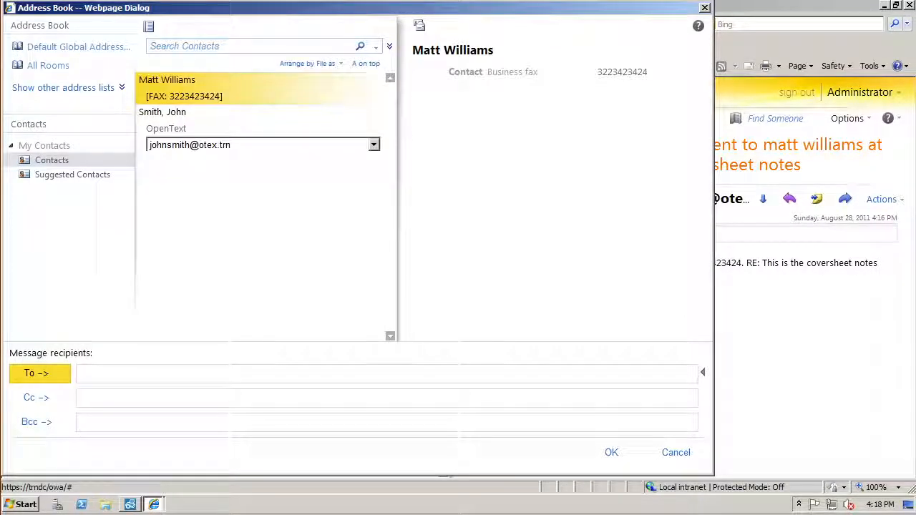
{"action": "left_click", "coordinate": [38, 373]}
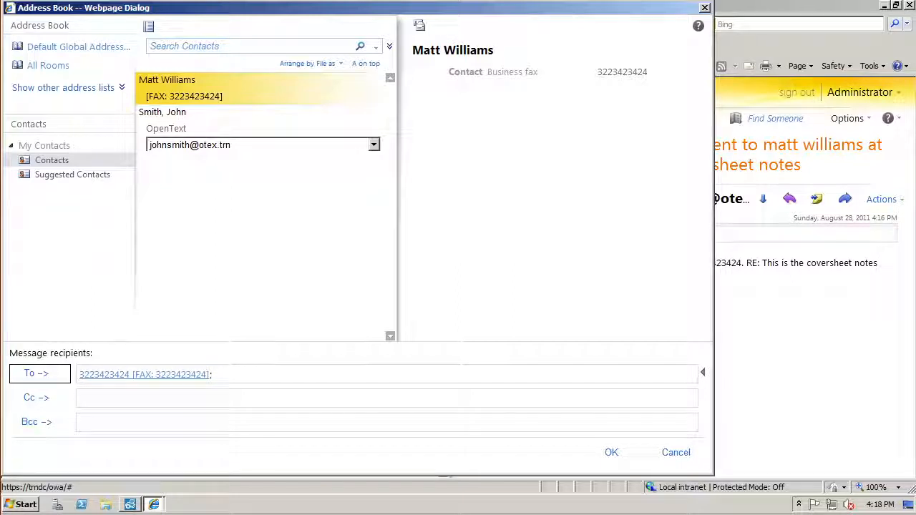
{"action": "left_click", "coordinate": [163, 112]}
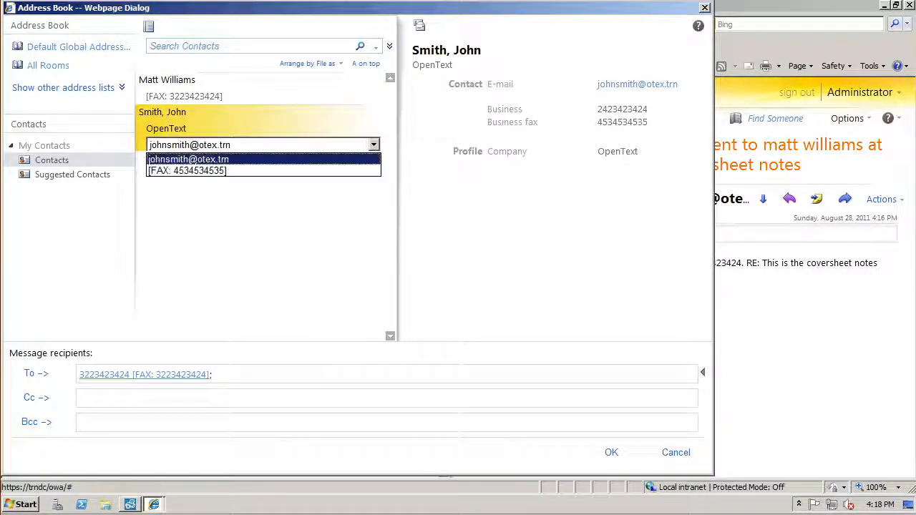
{"action": "left_click", "coordinate": [187, 171]}
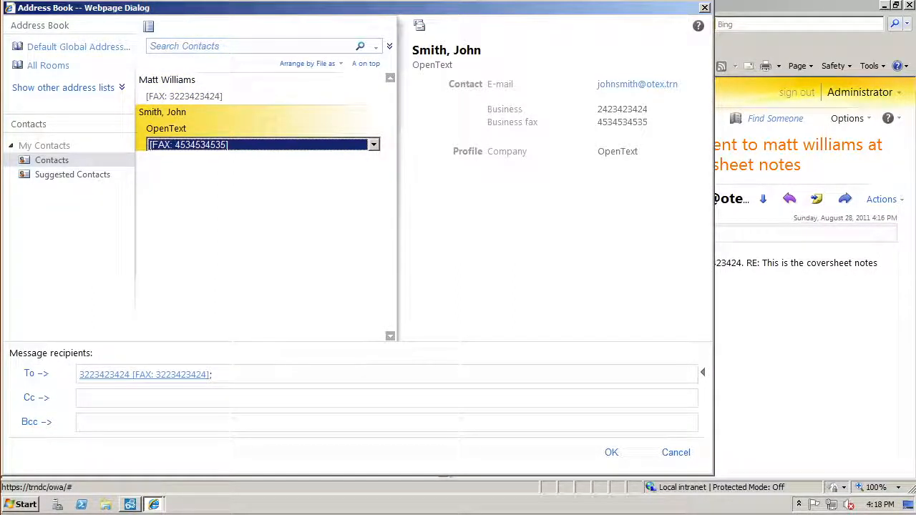
{"action": "left_click", "coordinate": [36, 372]}
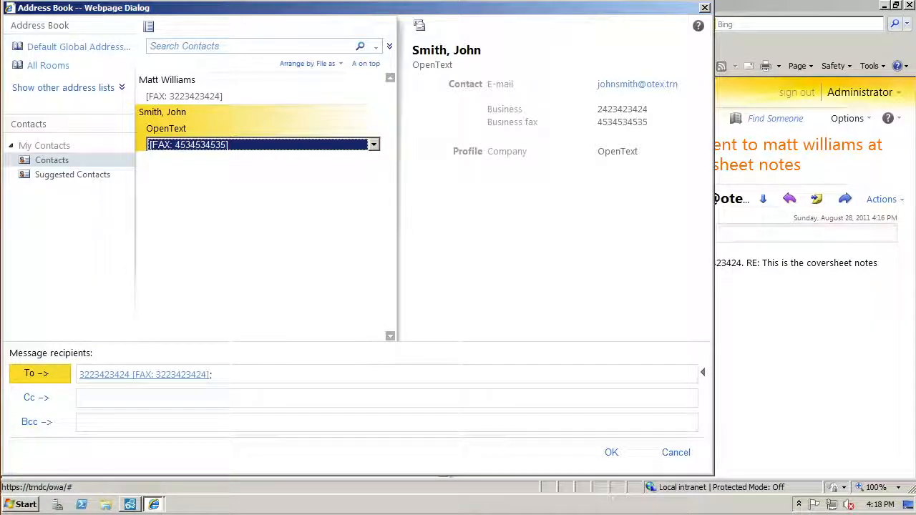
{"action": "left_click", "coordinate": [37, 373]}
{"action": "type", "text": "This is a fax to"}
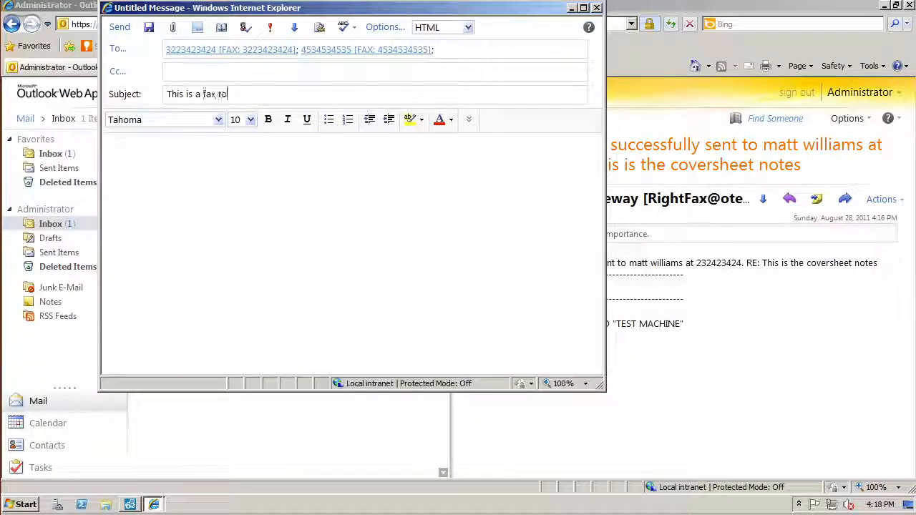
Finish the subject 'This is a fax to two contacts' and send the fax to both recipients
{"action": "type", "text": "two contacts"}
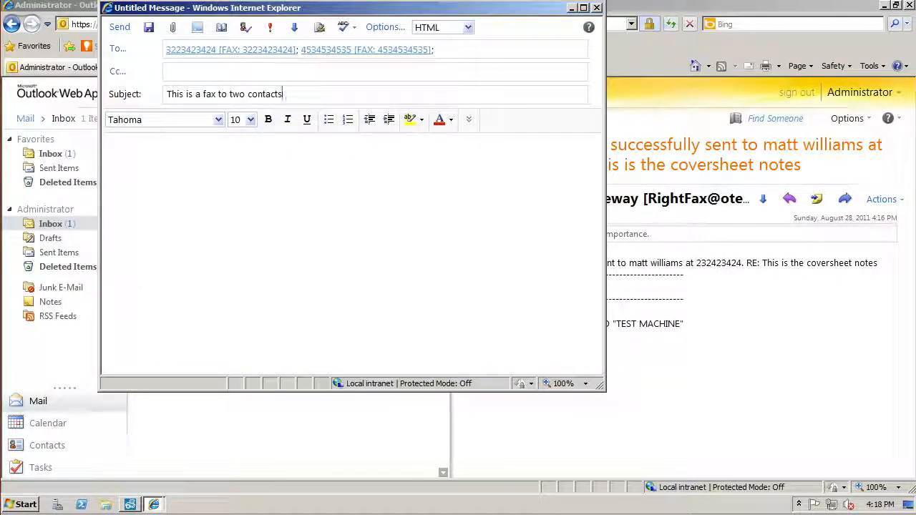
{"action": "left_click", "coordinate": [120, 26]}
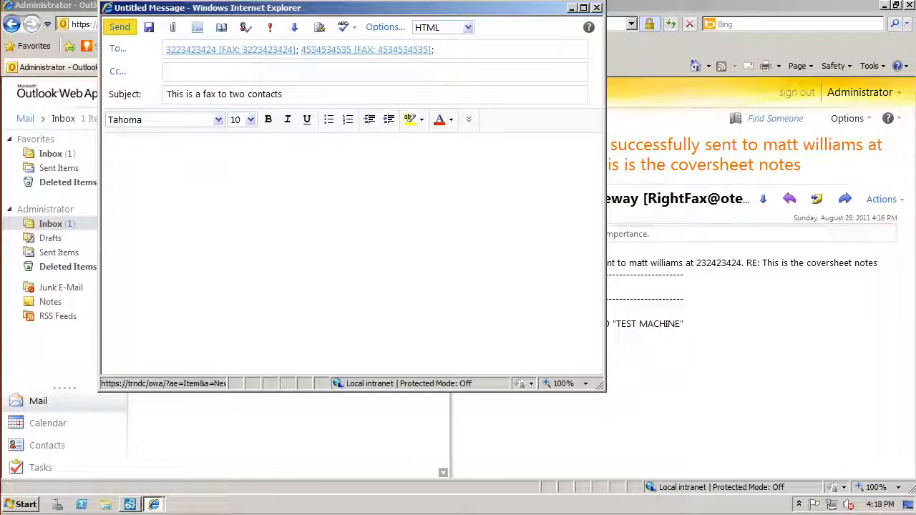
{"action": "left_click", "coordinate": [120, 27]}
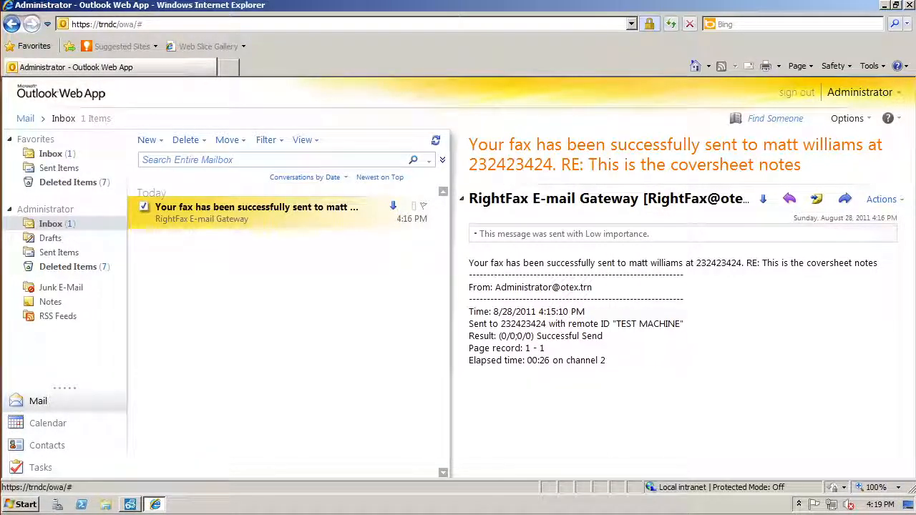
{"action": "left_click", "coordinate": [20, 504]}
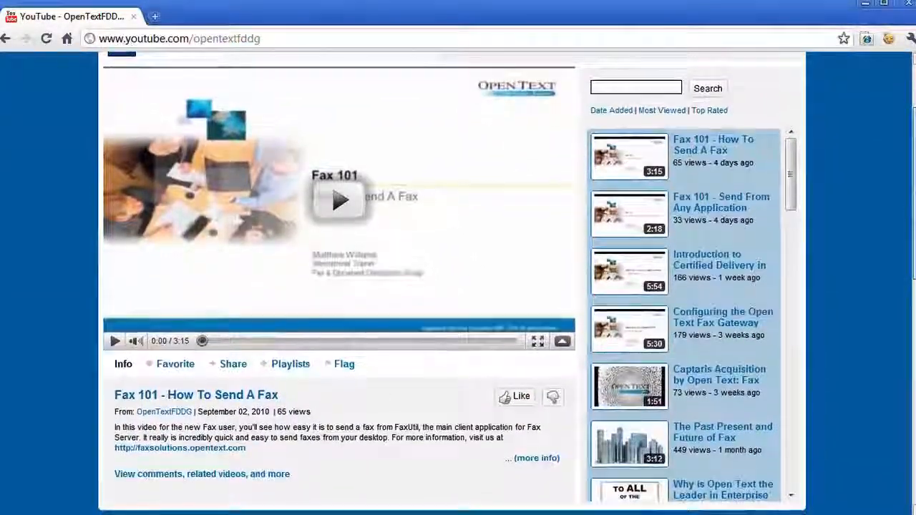
Browse the YouTube channel and go to twitter.com/technovangelist
{"action": "scroll", "scroll_direction": "down", "scroll_amount": 3}
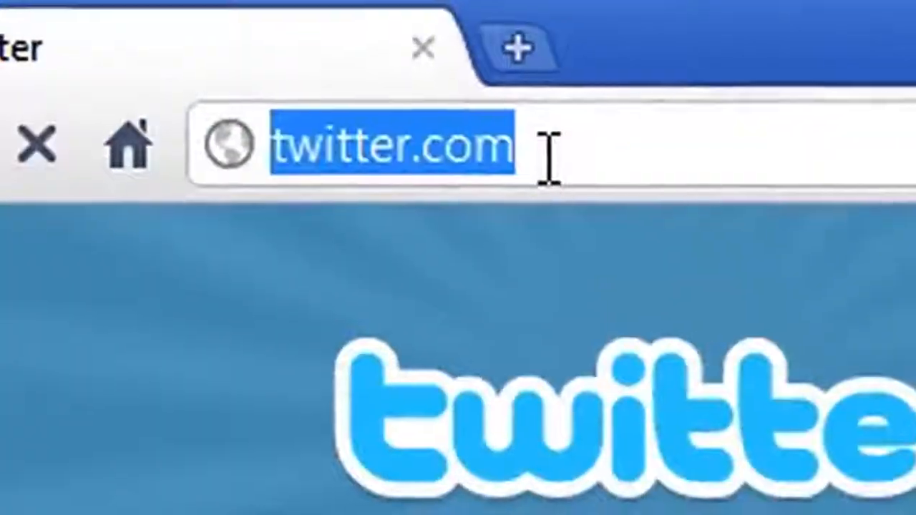
{"action": "type", "text": "/technovangelist"}
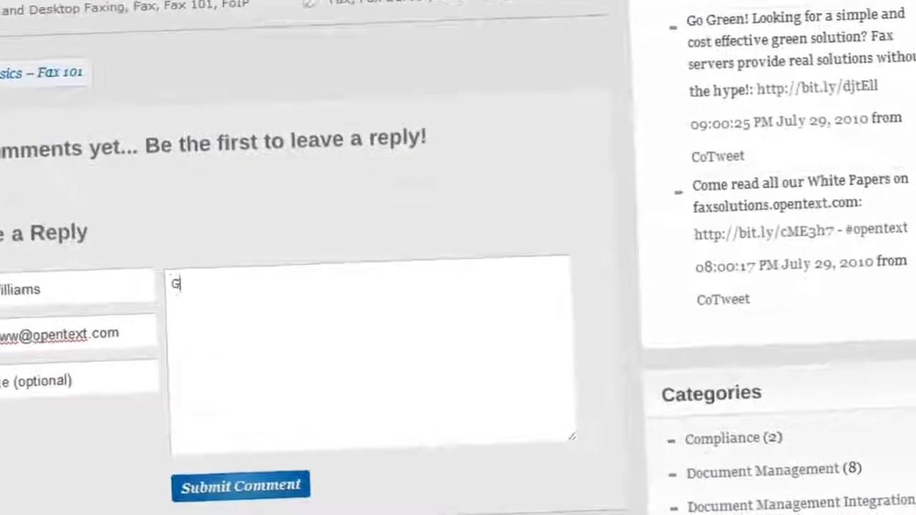
Begin a blog reply reading 'Great video!!! Could y' in the Leave a Reply box
{"action": "type", "text": "reat video"}
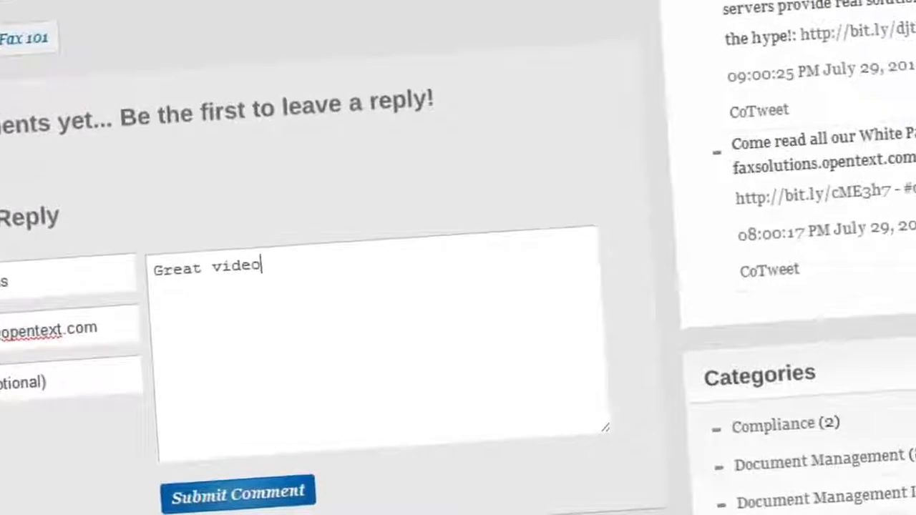
{"action": "type", "text": "!!!"}
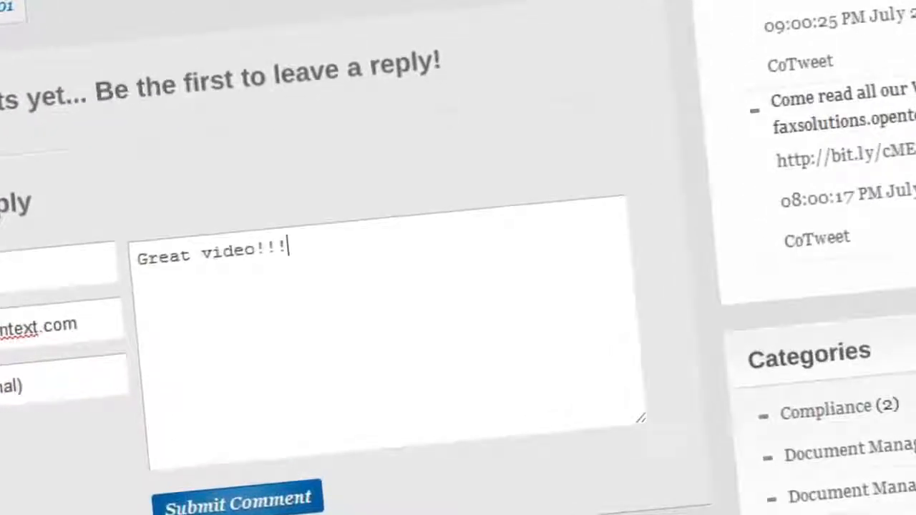
{"action": "type", "text": "Could y"}
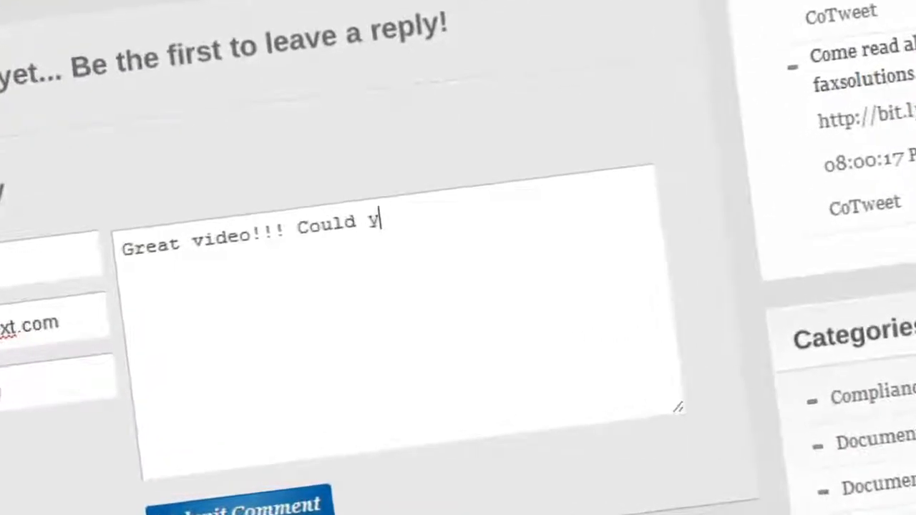